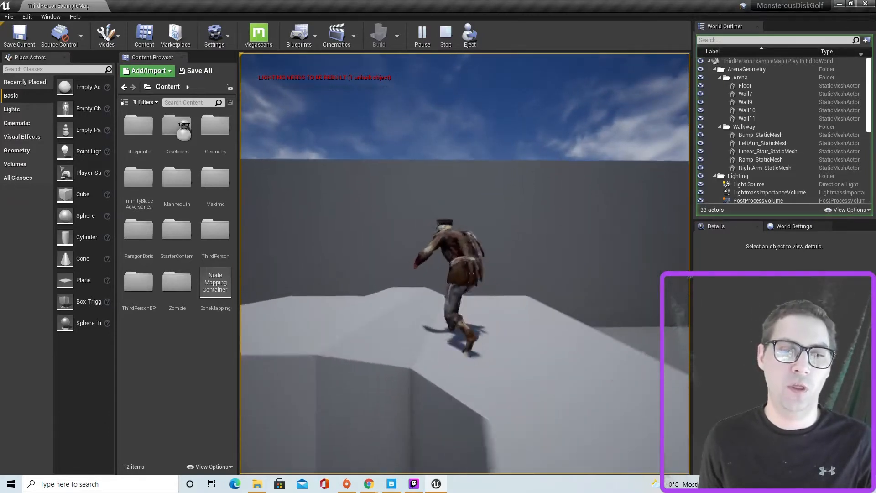
Stop play, create a new Default level, and save it as L2 in ThirdPersonBP/Maps
{"action": "left_click", "coordinate": [445, 32]}
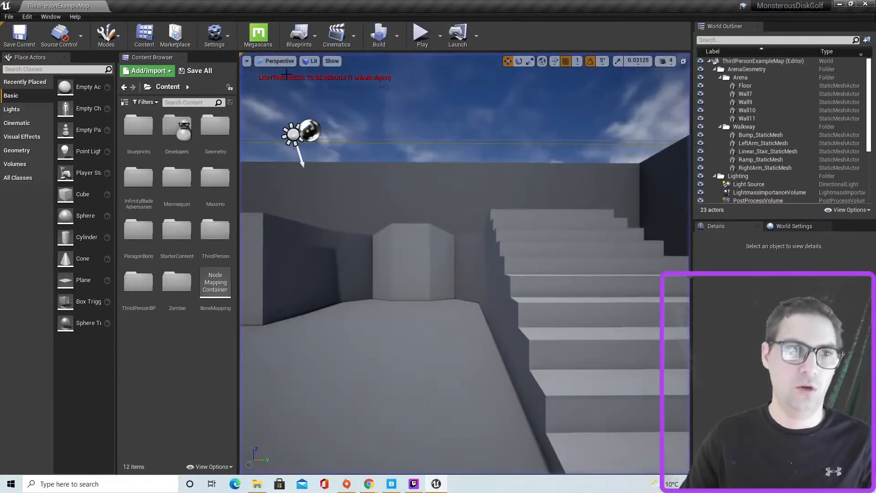
{"action": "left_click", "coordinate": [8, 17]}
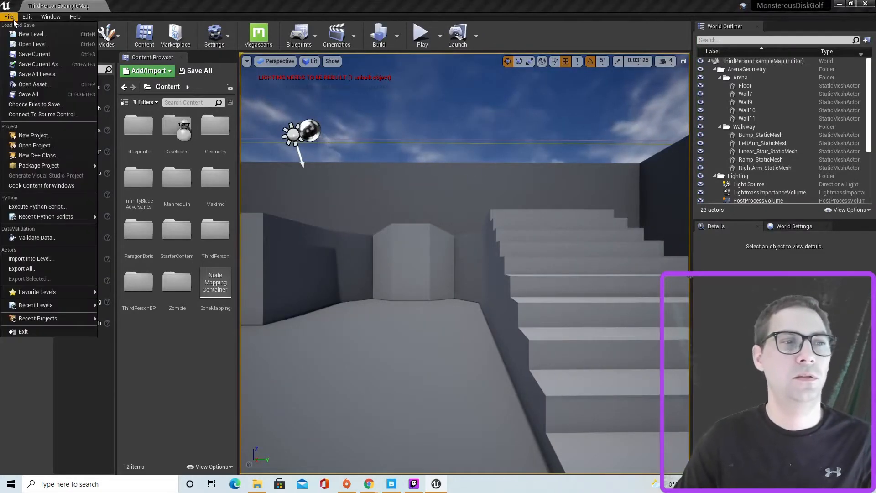
{"action": "left_click", "coordinate": [34, 44]}
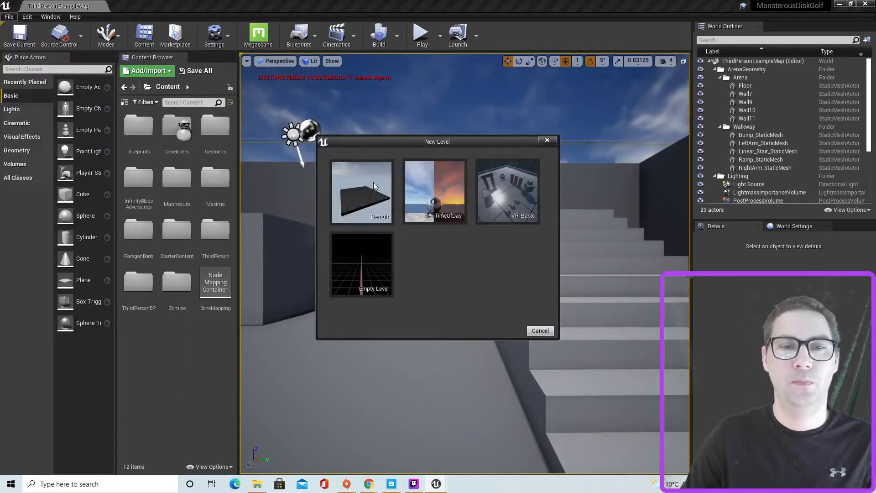
{"action": "left_click", "coordinate": [362, 190]}
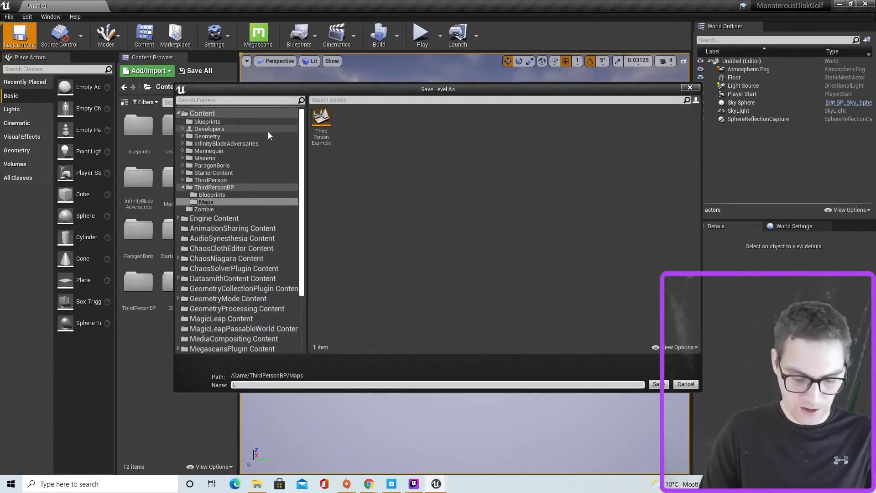
{"action": "type", "text": "2"}
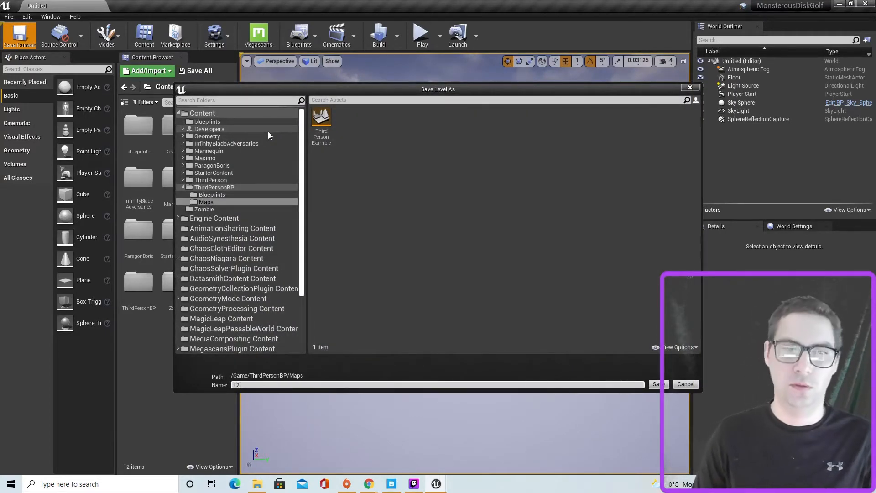
{"action": "left_click", "coordinate": [657, 384]}
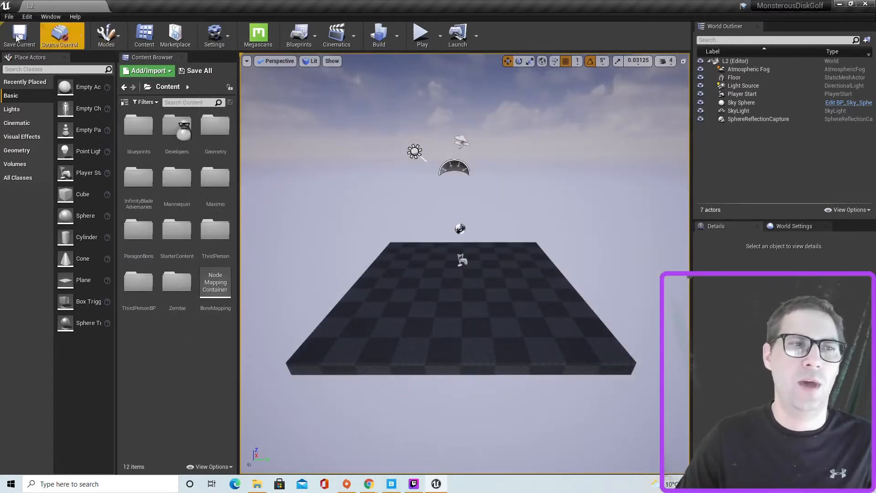
Open the ThirdPersonExampleMap level from the Maps folder
{"action": "left_click", "coordinate": [9, 17]}
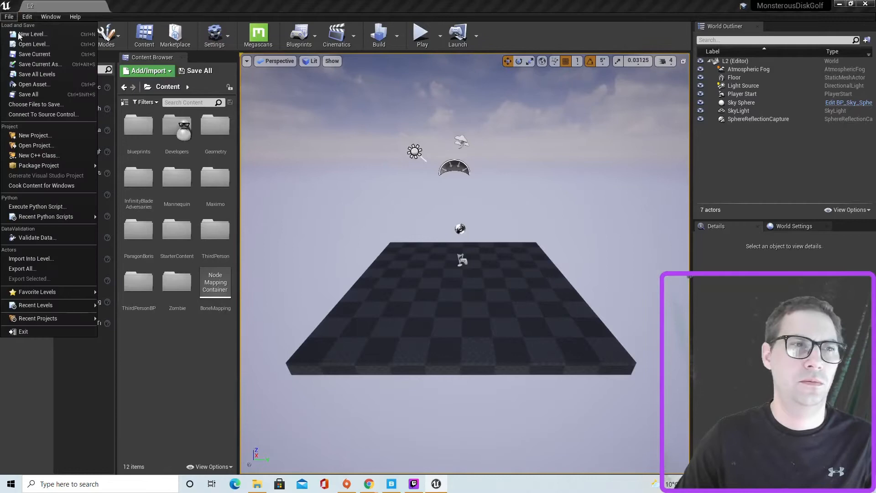
{"action": "left_click", "coordinate": [33, 44]}
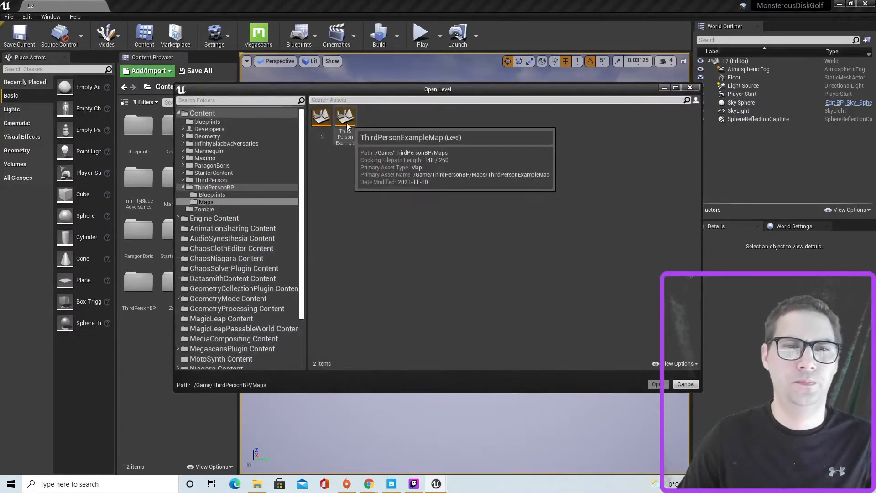
{"action": "double_click", "coordinate": [345, 117]}
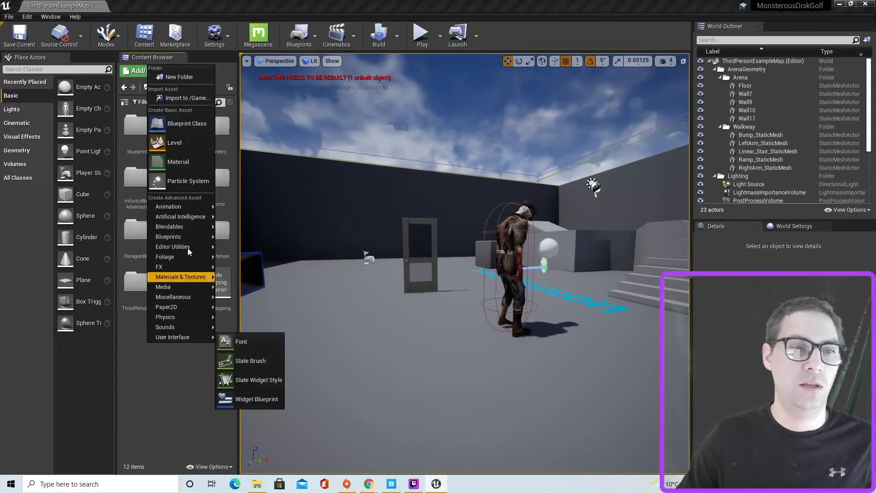
Add a Blueprint Class in the Content folder and name it NextLevel1-2
{"action": "left_click", "coordinate": [186, 123]}
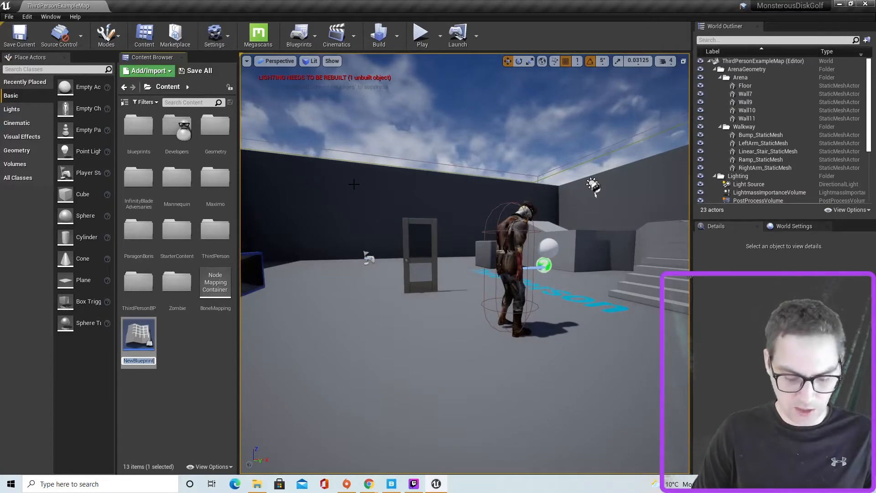
{"action": "type", "text": "Next"}
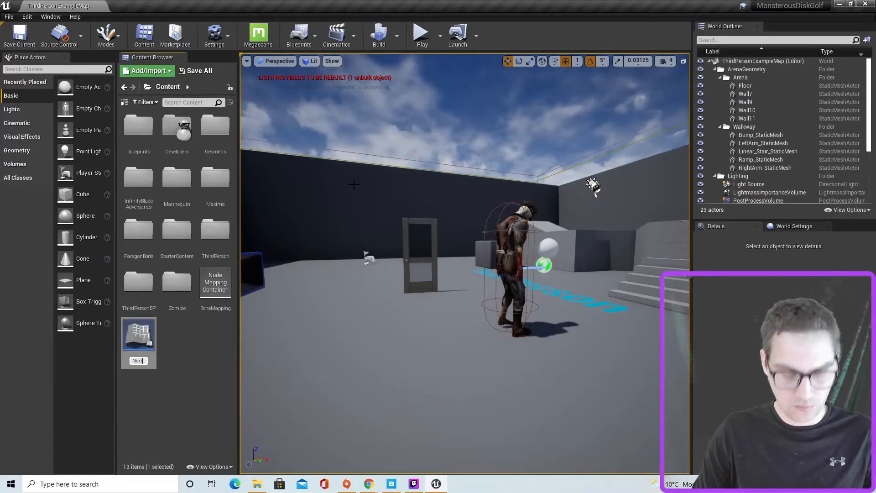
{"action": "type", "text": "Level1-2"}
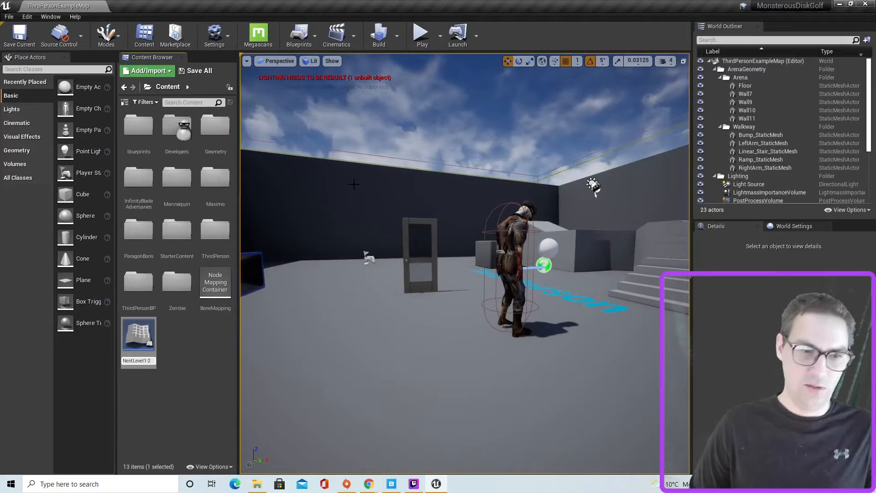
Add a Box Collision to NextLevel1-2 with extents 100×32×100 and line thickness 10
{"action": "double_click", "coordinate": [137, 336]}
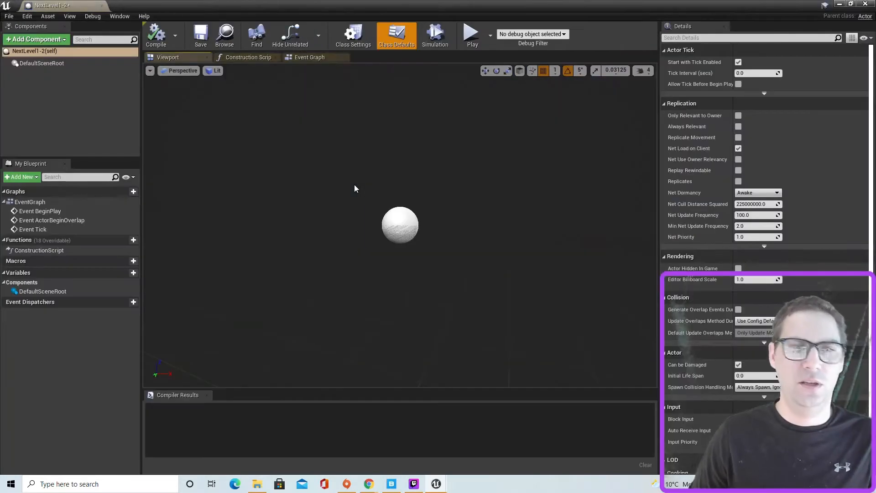
{"action": "left_click", "coordinate": [34, 39]}
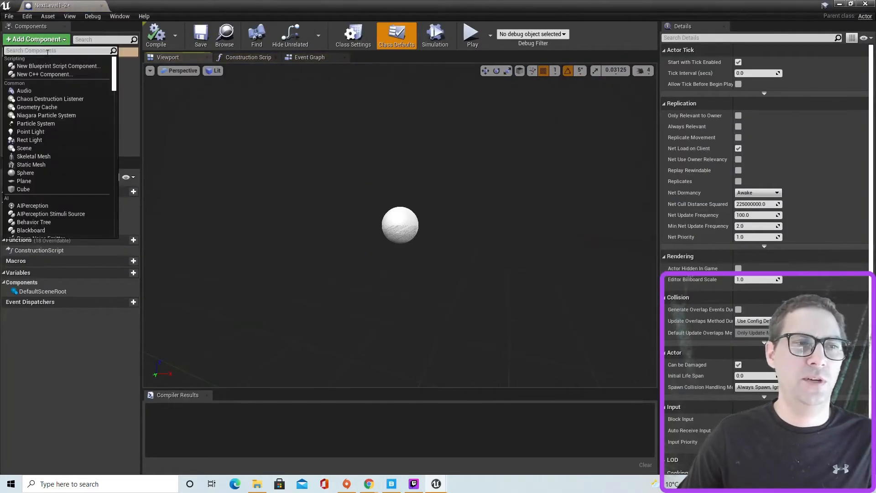
{"action": "type", "text": "box"}
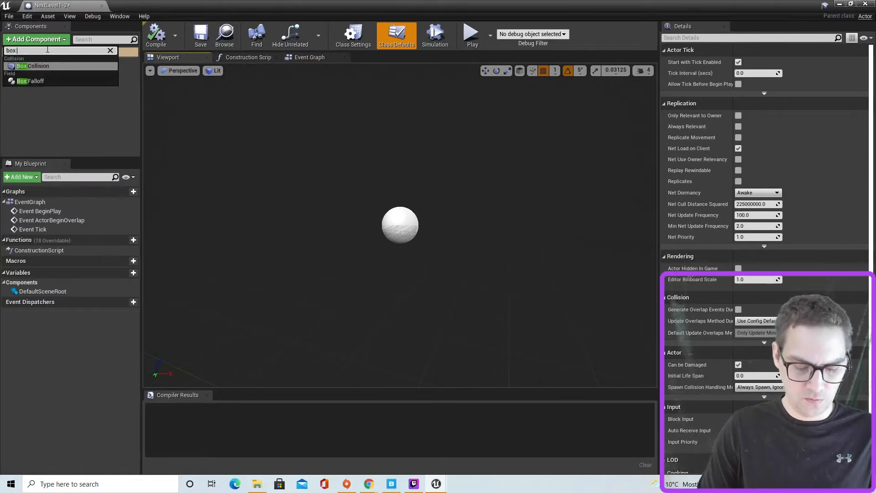
{"action": "left_click", "coordinate": [35, 66]}
{"action": "type", "text": "100"}
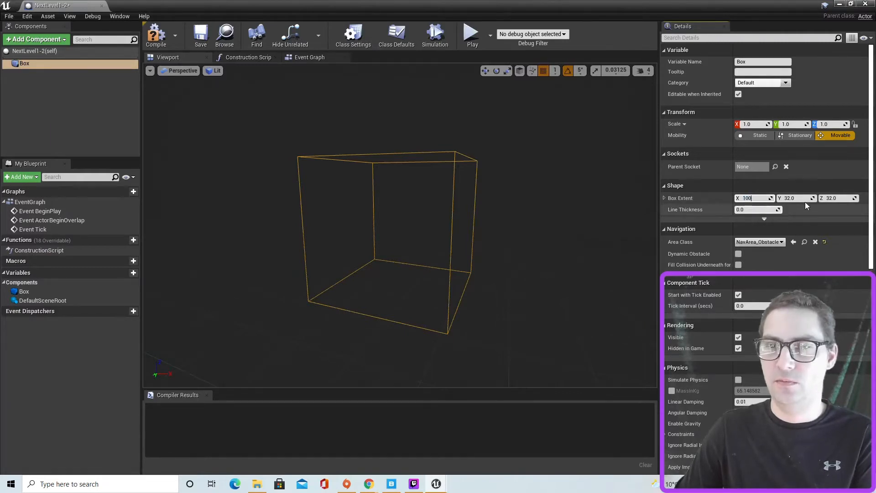
{"action": "mouse_move", "coordinate": [837, 198]}
{"action": "type", "text": "10"}
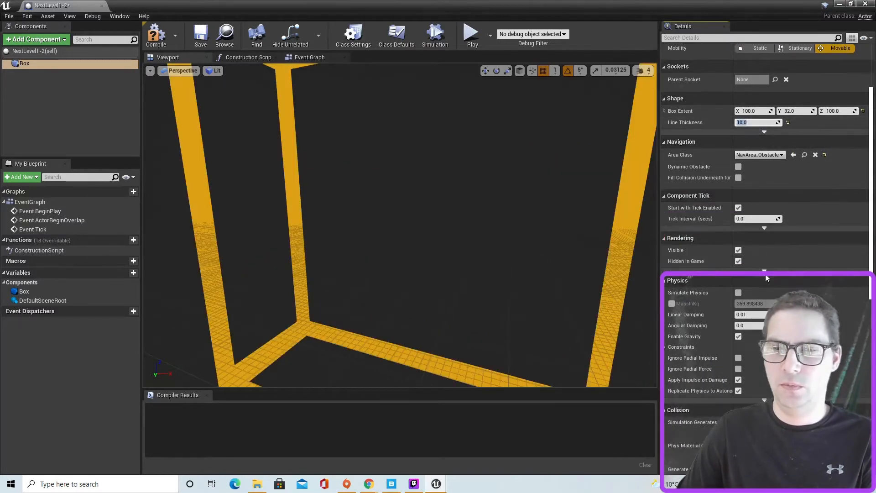
{"action": "scroll", "scroll_direction": "down", "scroll_amount": 3}
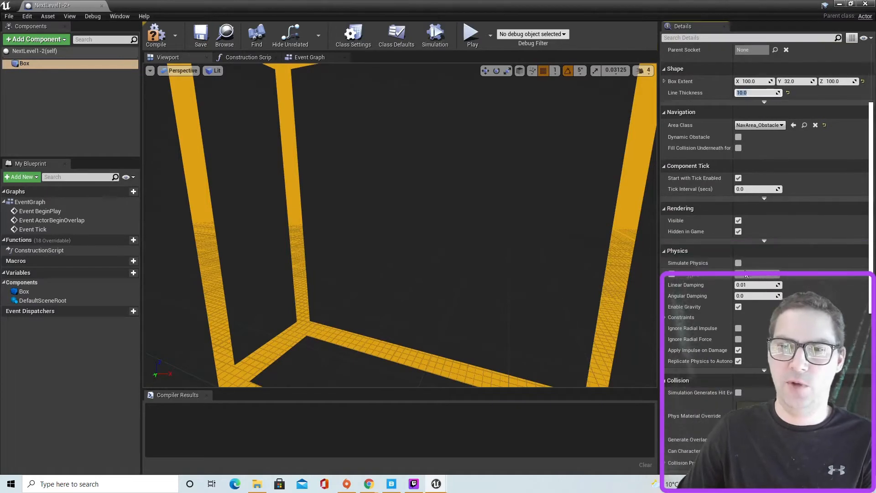
{"action": "mouse_move", "coordinate": [739, 232]}
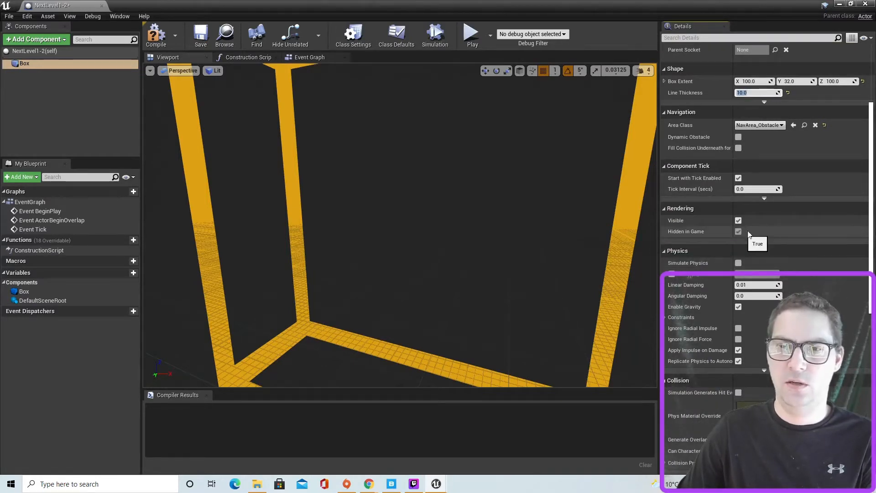
{"action": "mouse_move", "coordinate": [759, 255]}
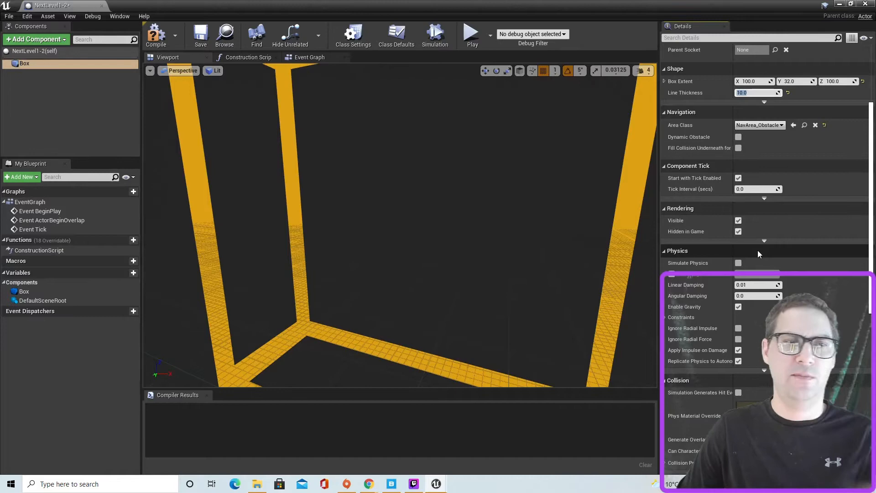
{"action": "mouse_move", "coordinate": [810, 287]}
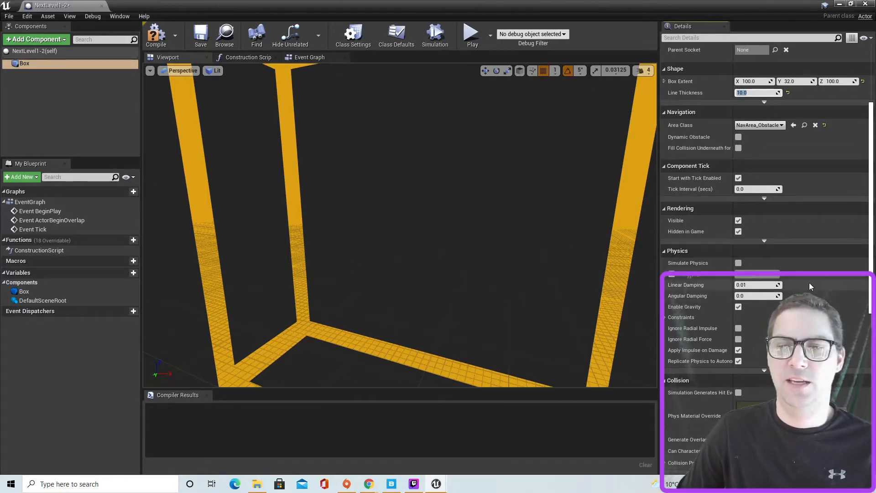
{"action": "scroll", "scroll_direction": "down", "scroll_amount": 3}
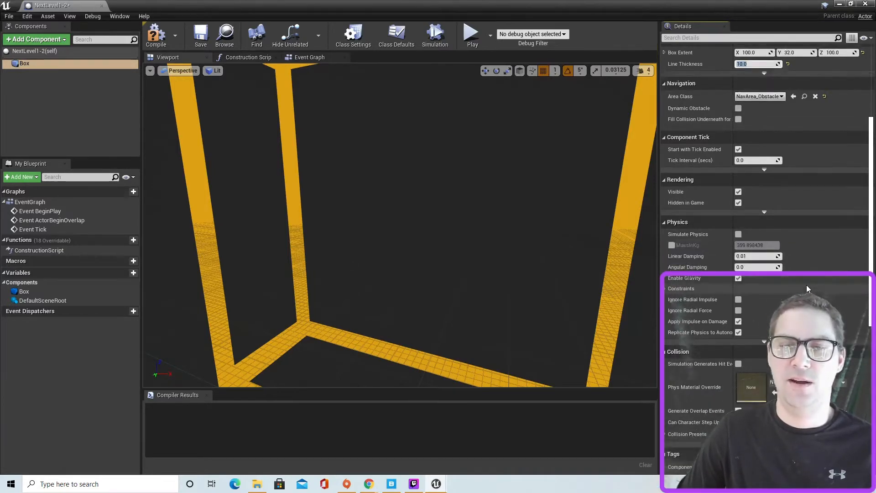
{"action": "scroll", "scroll_direction": "down", "scroll_amount": 3}
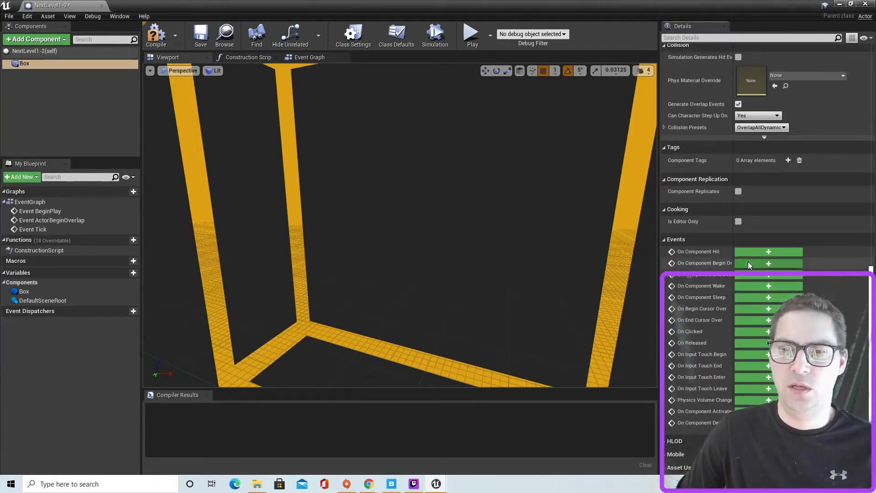
On box begin overlap, cast Other Actor to ThirdPersonCharacter, then call Open Level (by Name)
{"action": "left_click", "coordinate": [769, 263]}
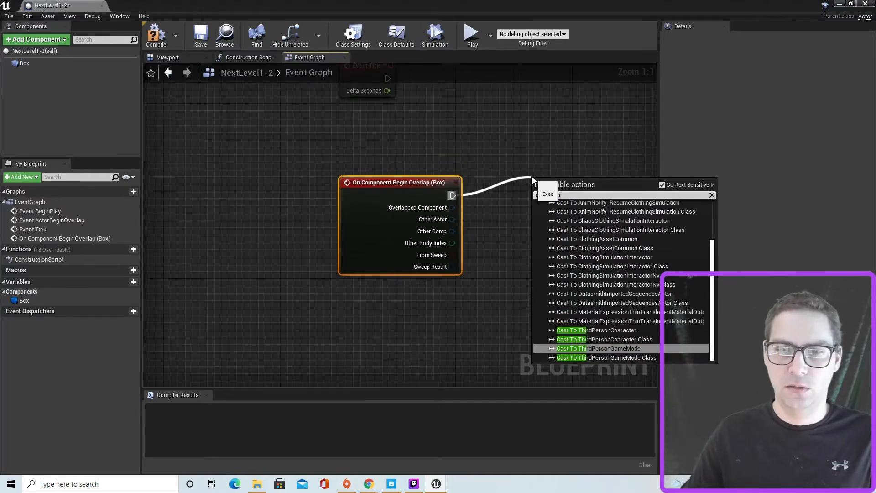
{"action": "left_click", "coordinate": [595, 329]}
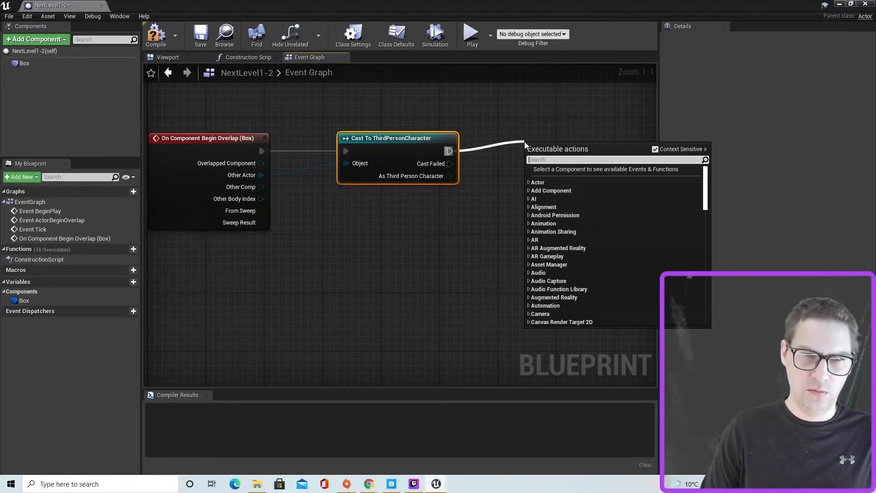
{"action": "type", "text": "open"}
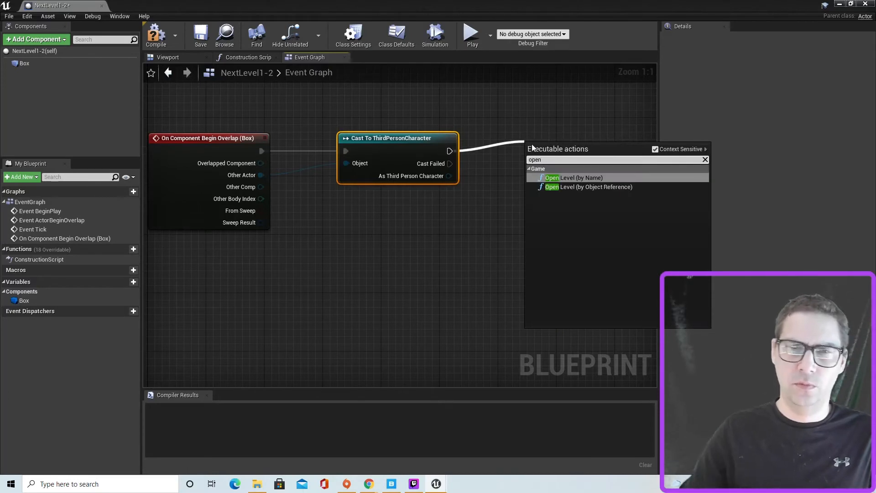
{"action": "left_click", "coordinate": [572, 177]}
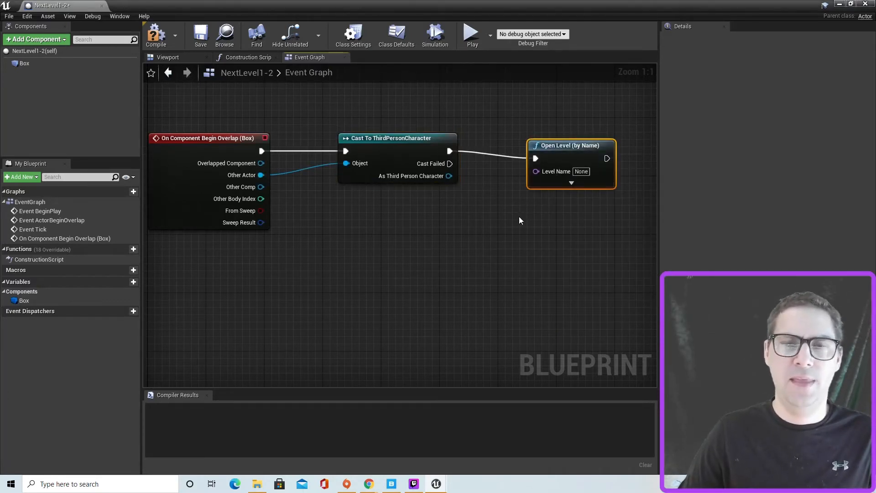
{"action": "left_click", "coordinate": [35, 40]}
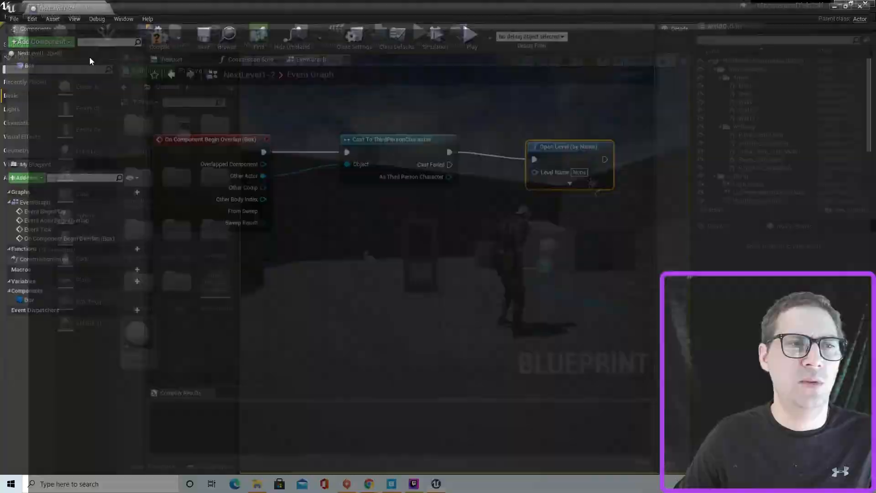
{"action": "left_click", "coordinate": [56, 5]}
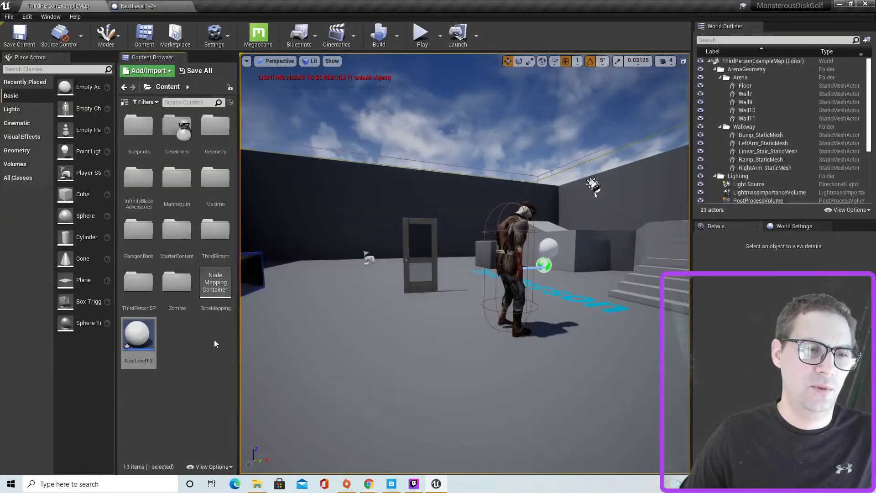
{"action": "double_click", "coordinate": [139, 286]}
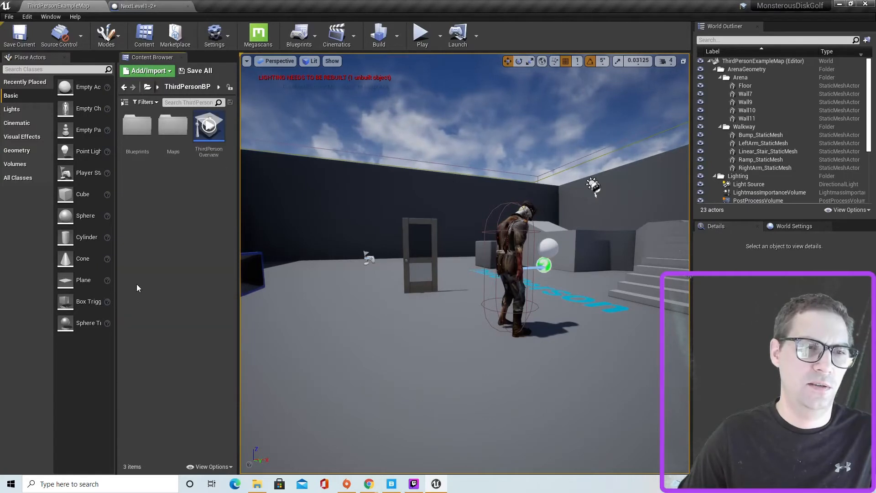
{"action": "double_click", "coordinate": [174, 129]}
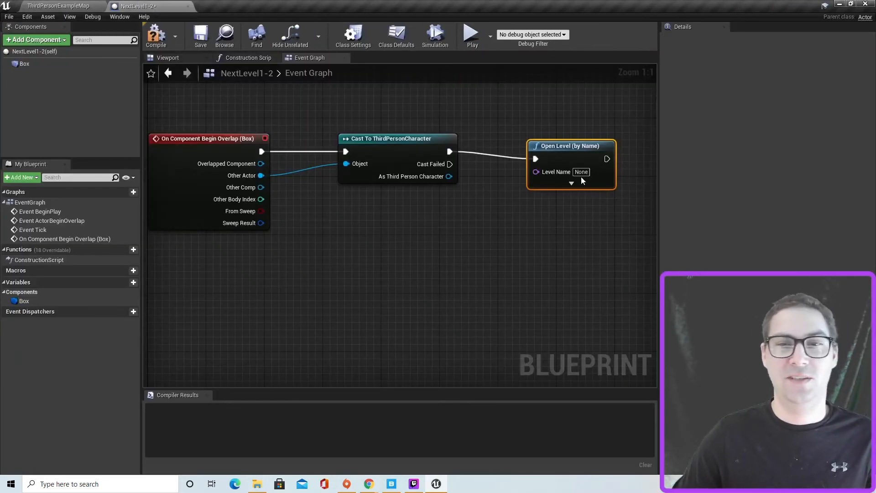
Set Open Level's Level Name to L2, compile NextLevel1-2, and return to the level editor
{"action": "type", "text": "L2"}
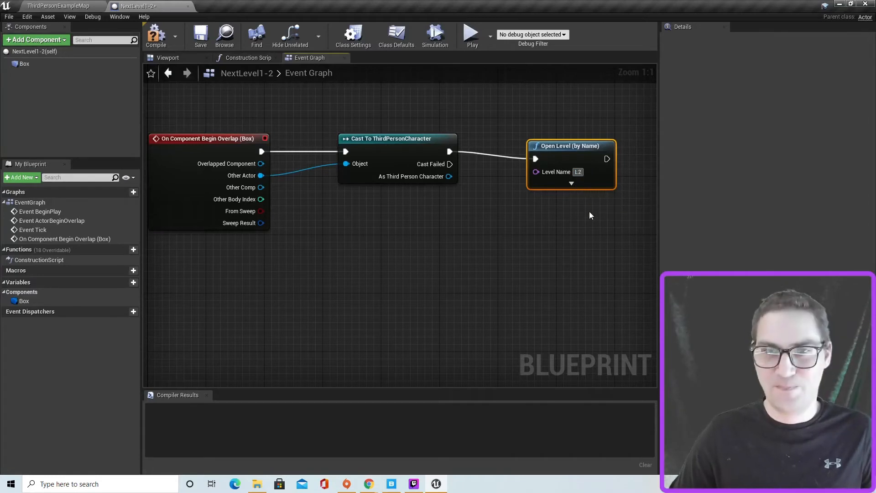
{"action": "left_click", "coordinate": [157, 35]}
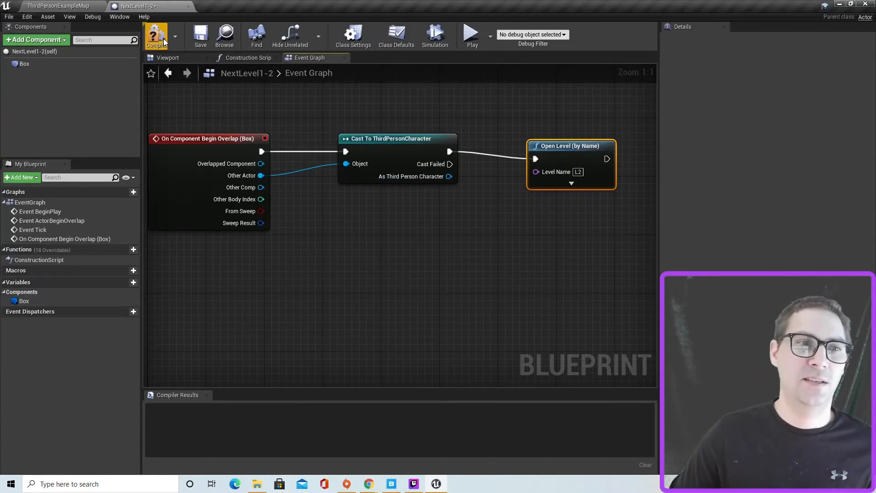
{"action": "left_click", "coordinate": [156, 35]}
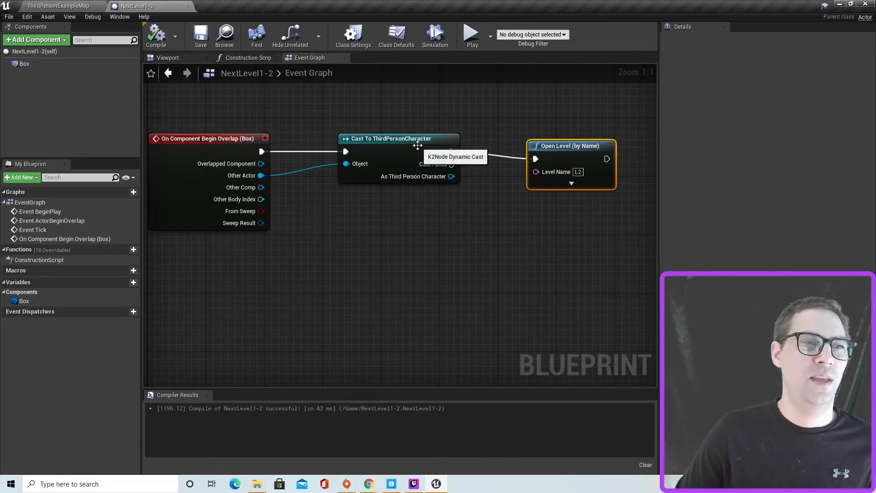
{"action": "mouse_move", "coordinate": [378, 118]}
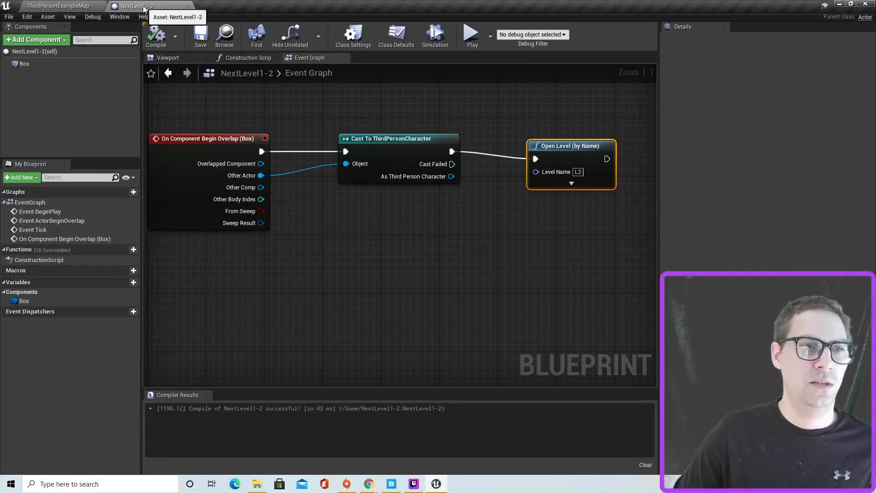
{"action": "left_click", "coordinate": [57, 6]}
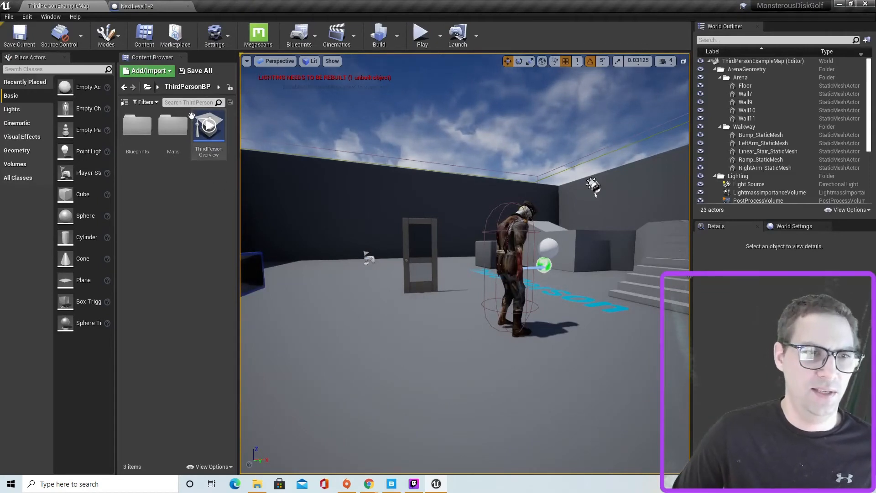
Place a NextLevel1-2 actor at the ThirdPersonExampleMap doorway and reopen its blueprint
{"action": "left_click", "coordinate": [158, 87]}
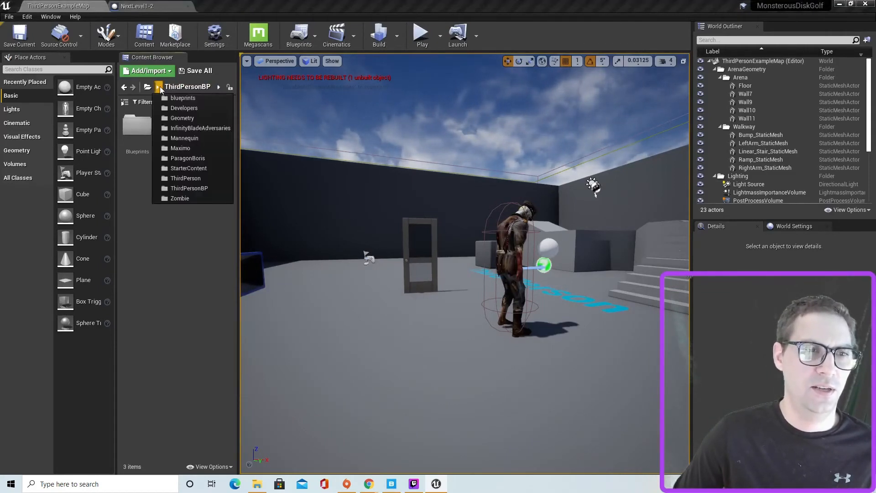
{"action": "left_click", "coordinate": [189, 189]}
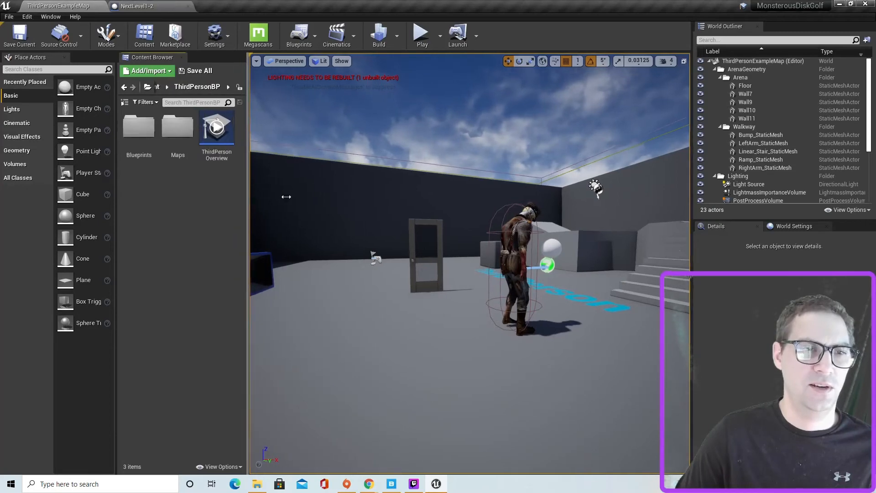
{"action": "left_click", "coordinate": [129, 87]}
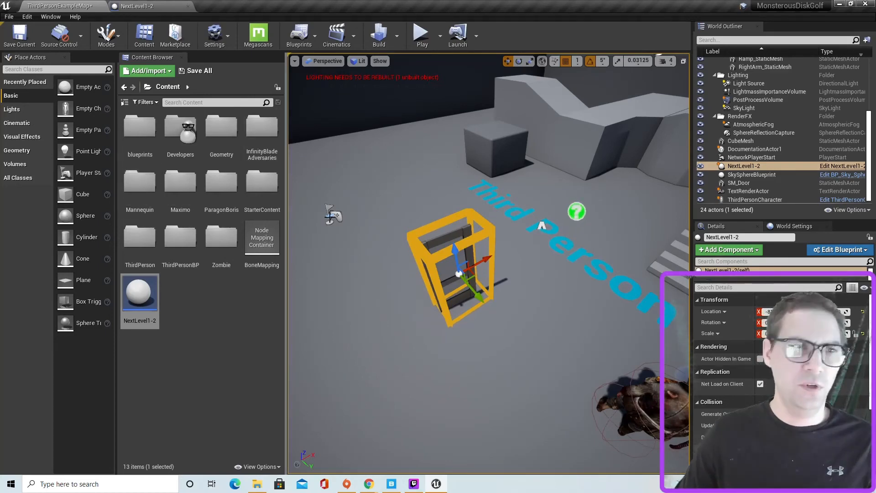
{"action": "left_click", "coordinate": [839, 249]}
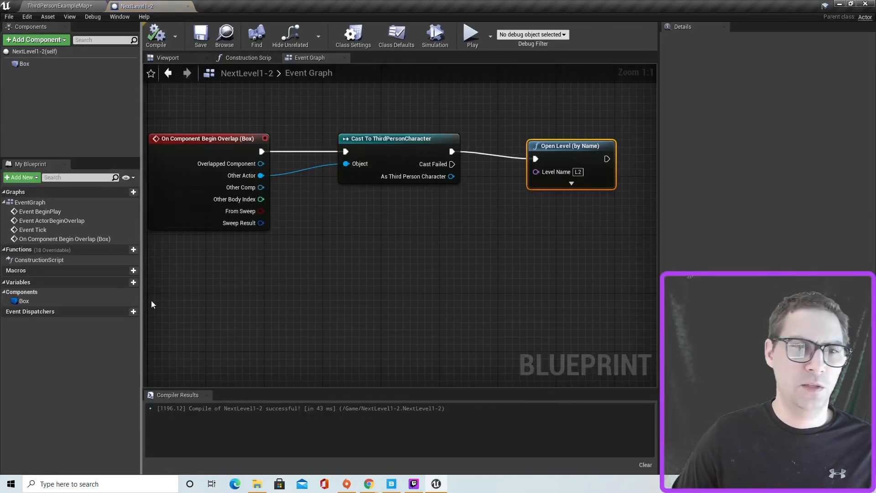
Turn off the Box component's Rendering Visible option and play-test the level
{"action": "left_click", "coordinate": [168, 58]}
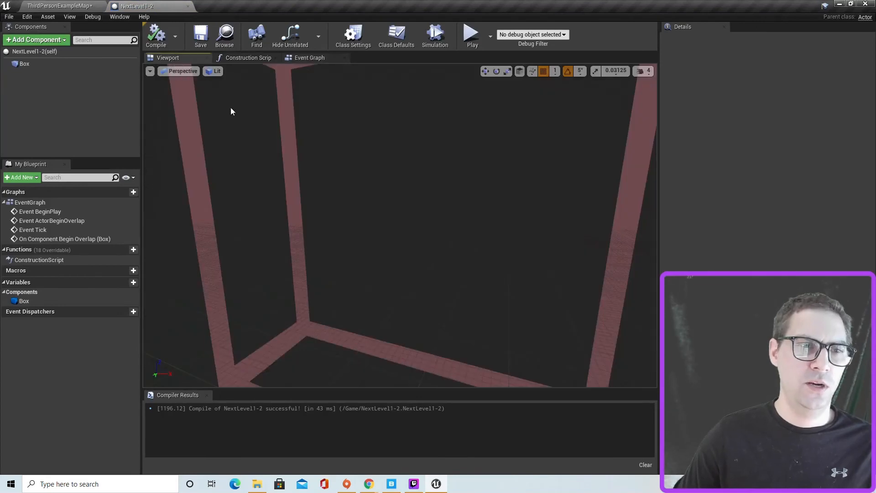
{"action": "left_click", "coordinate": [25, 63]}
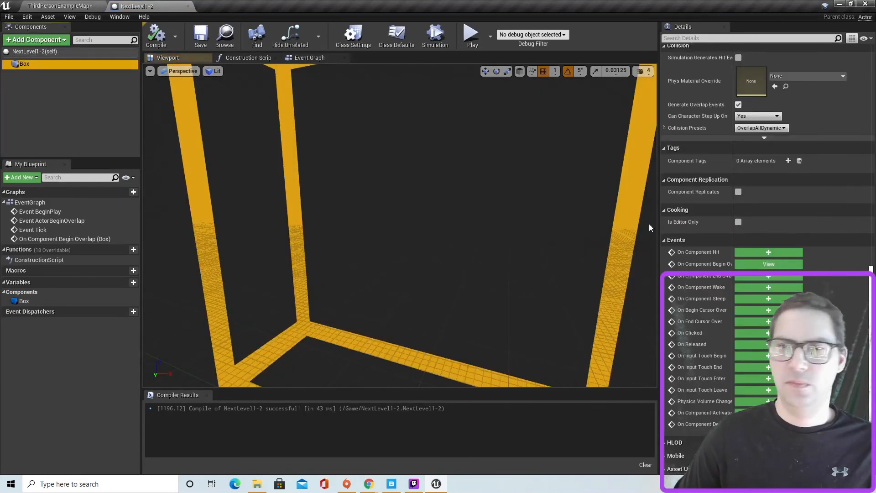
{"action": "scroll", "scroll_direction": "up", "scroll_amount": 3}
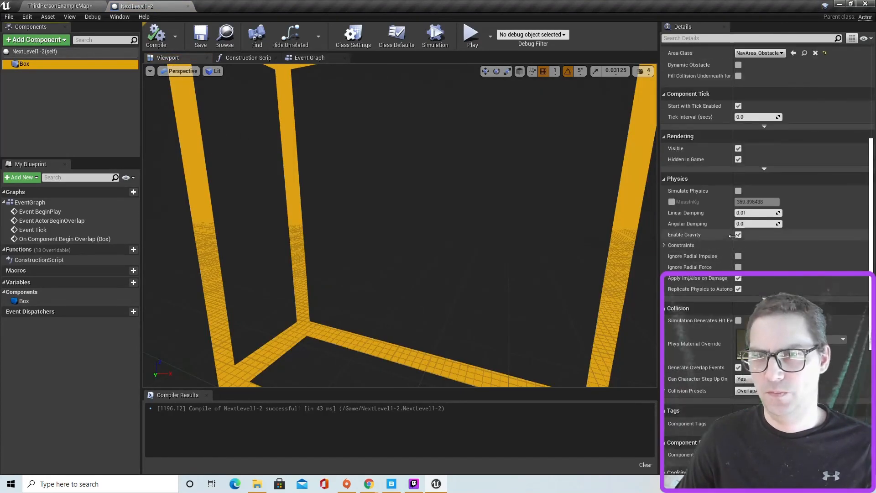
{"action": "scroll", "scroll_direction": "up", "scroll_amount": 3}
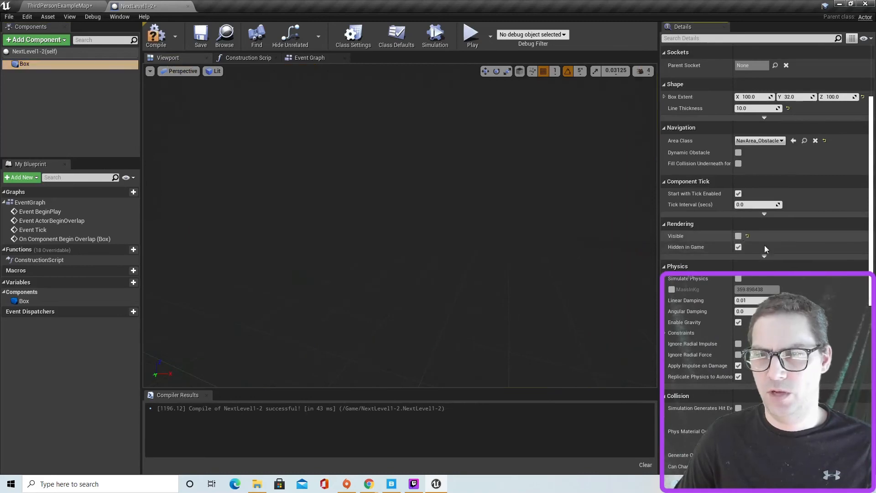
{"action": "left_click", "coordinate": [199, 35]}
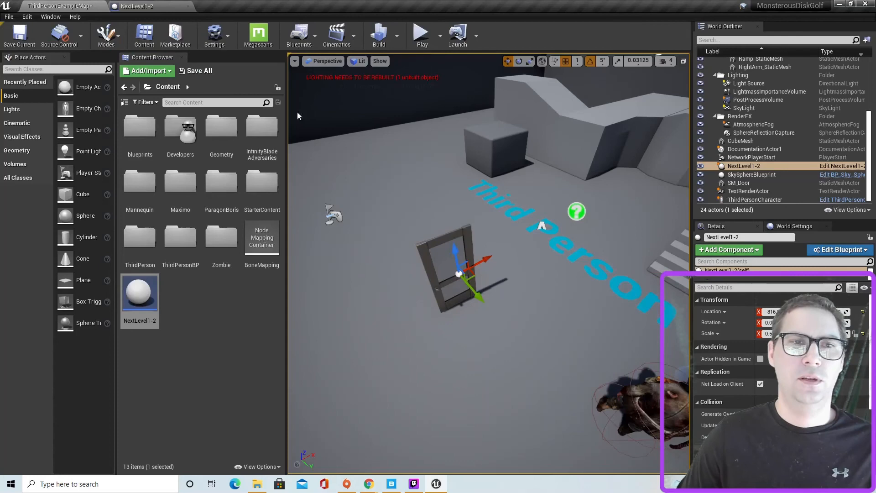
{"action": "left_click", "coordinate": [421, 31]}
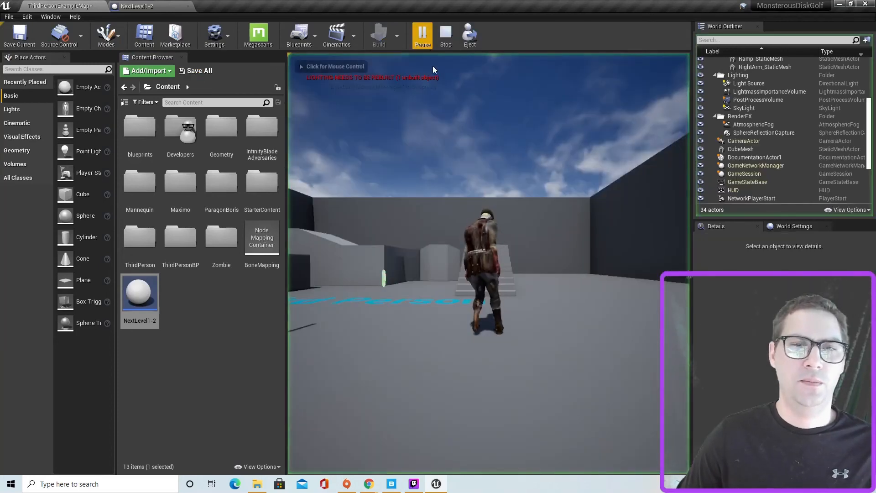